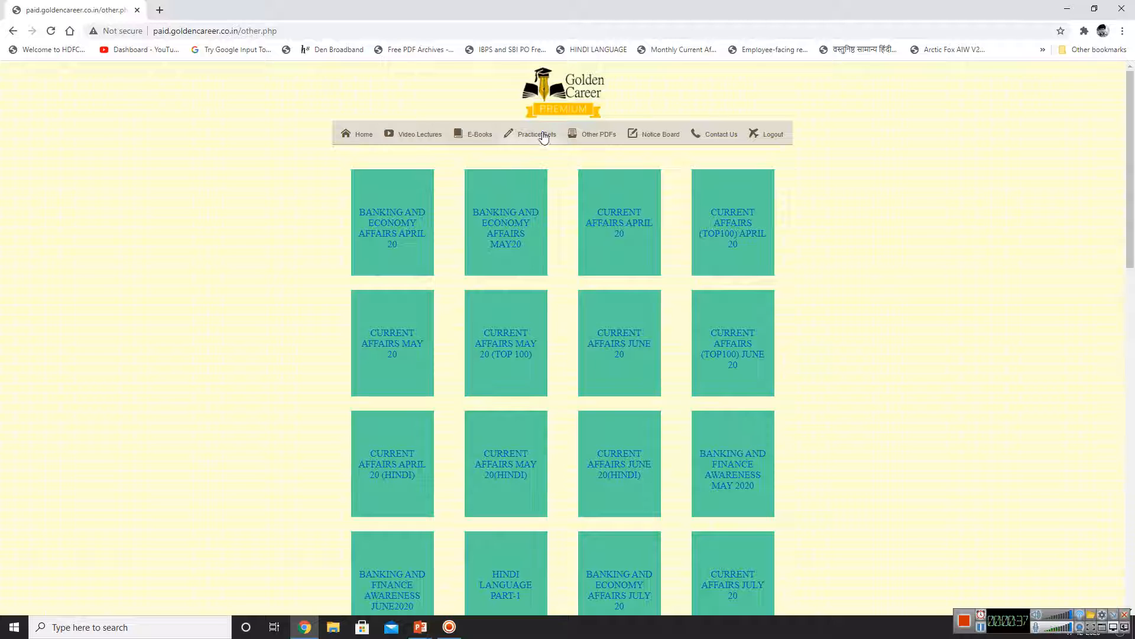
Step: Visit Practice Sets, then return to Other PDFs and scroll down its list
click(538, 134)
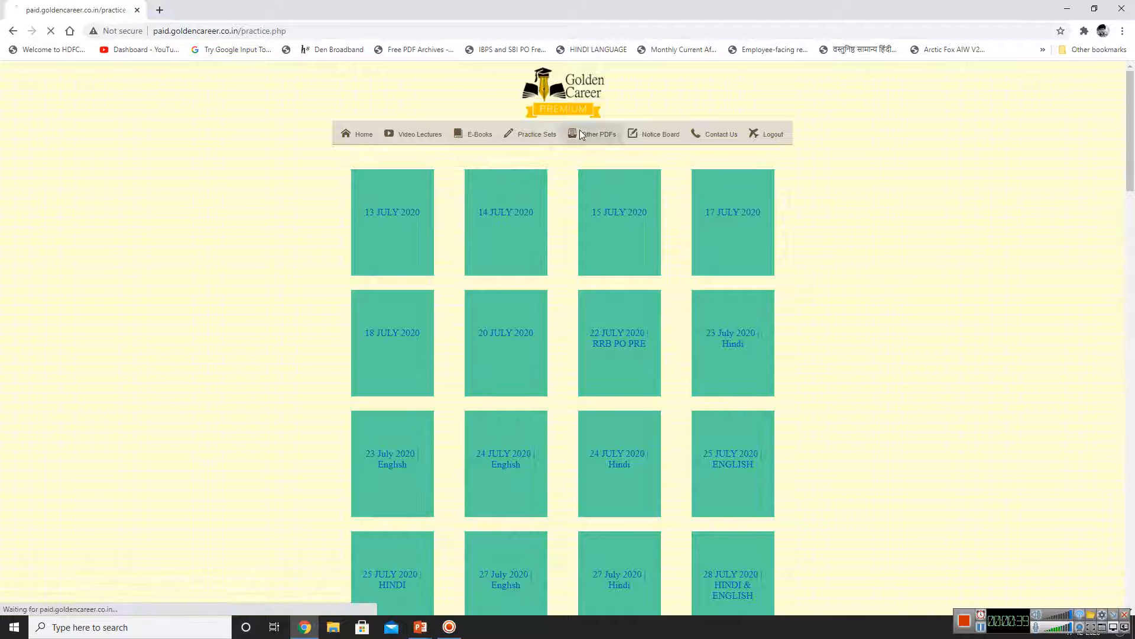
click(597, 134)
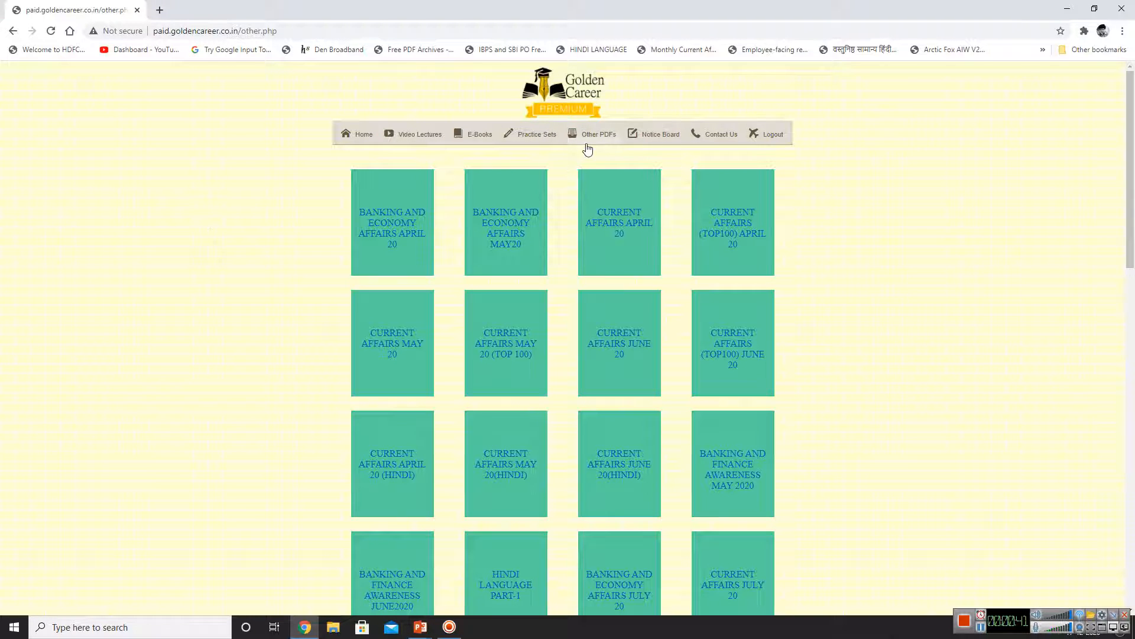
scroll(down, 3)
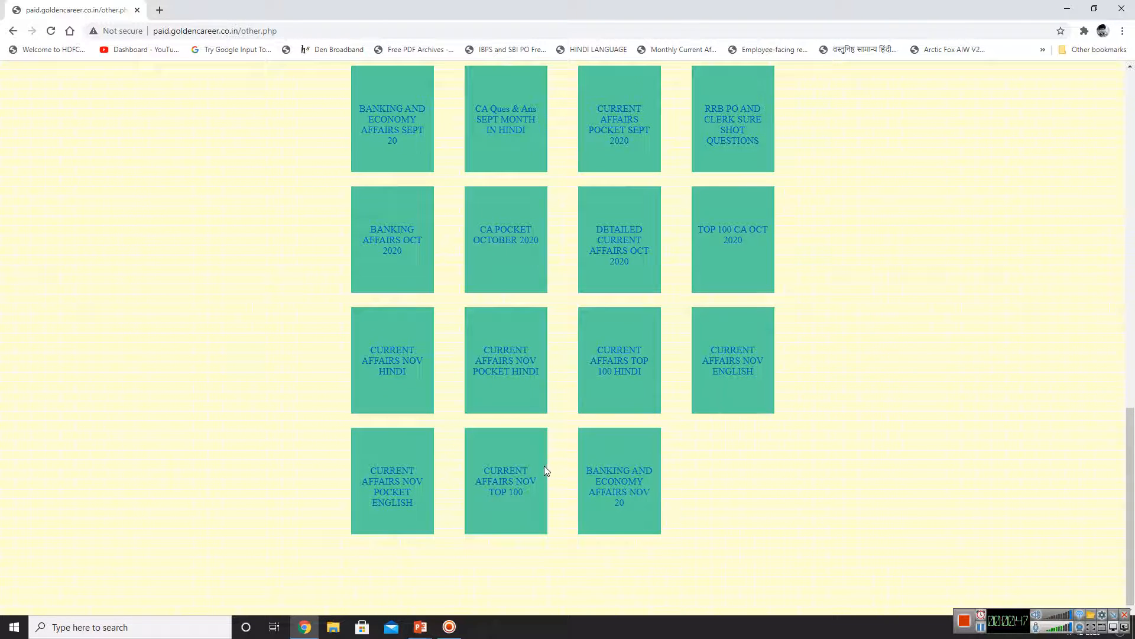
mouse_move(383, 434)
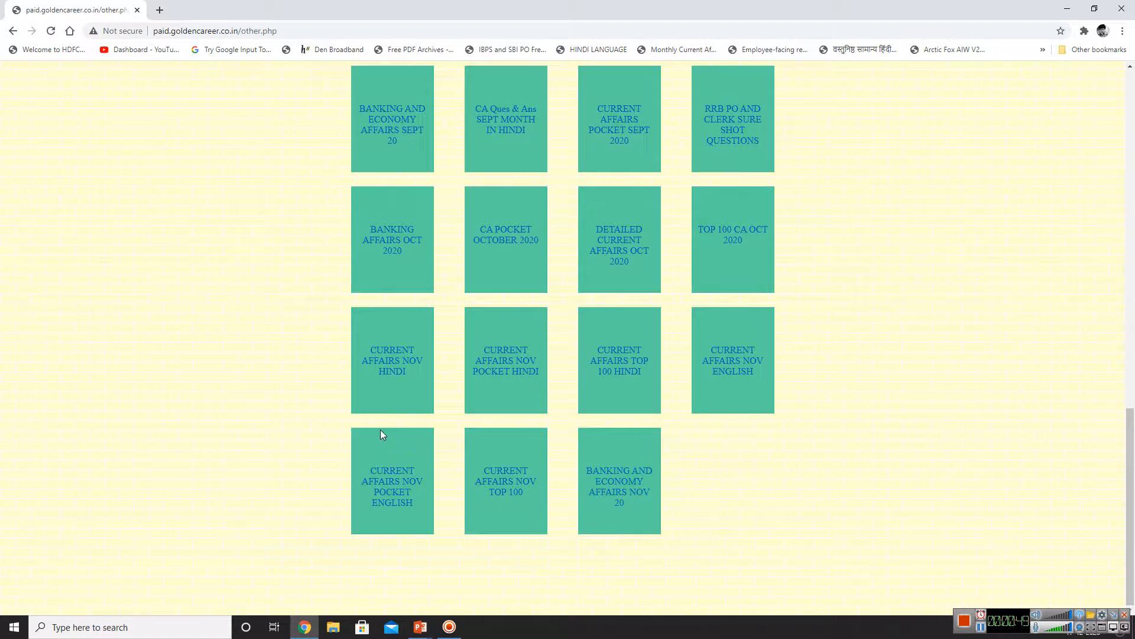
Step: Open E-Books and scroll through the Quantitative Aptitude, Reasoning and English covers
click(474, 134)
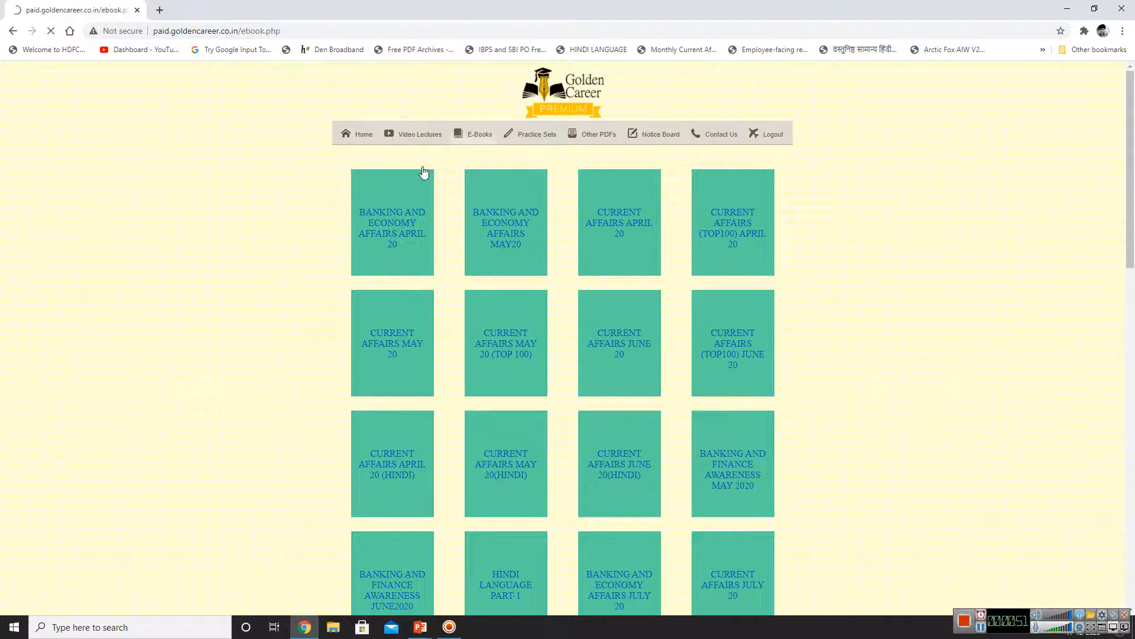
scroll(down, 3)
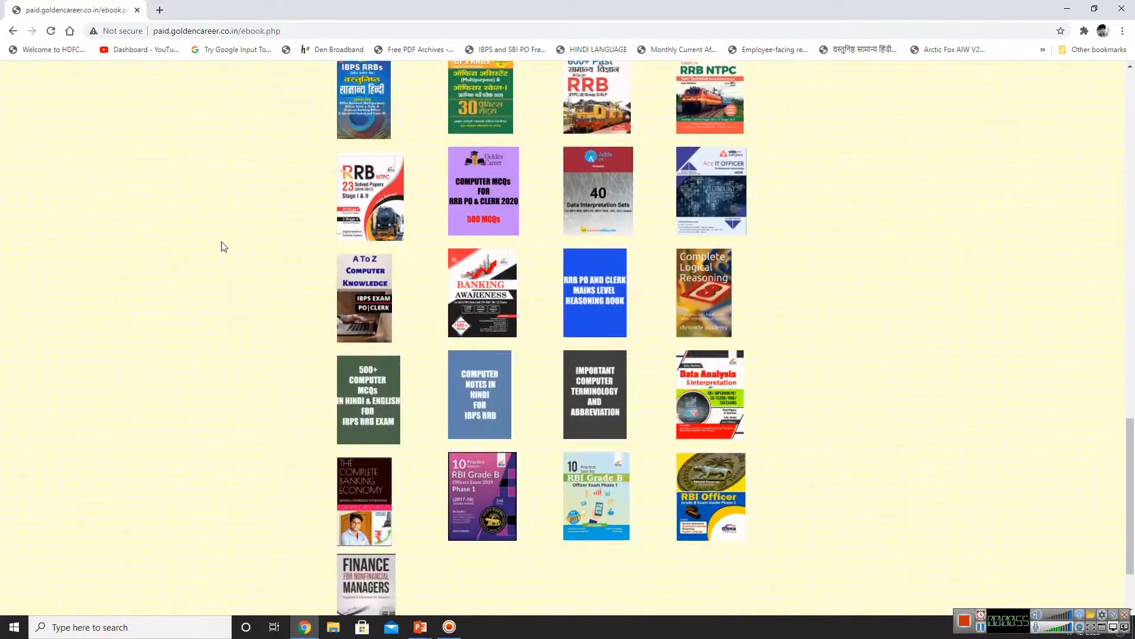
scroll(down, 3)
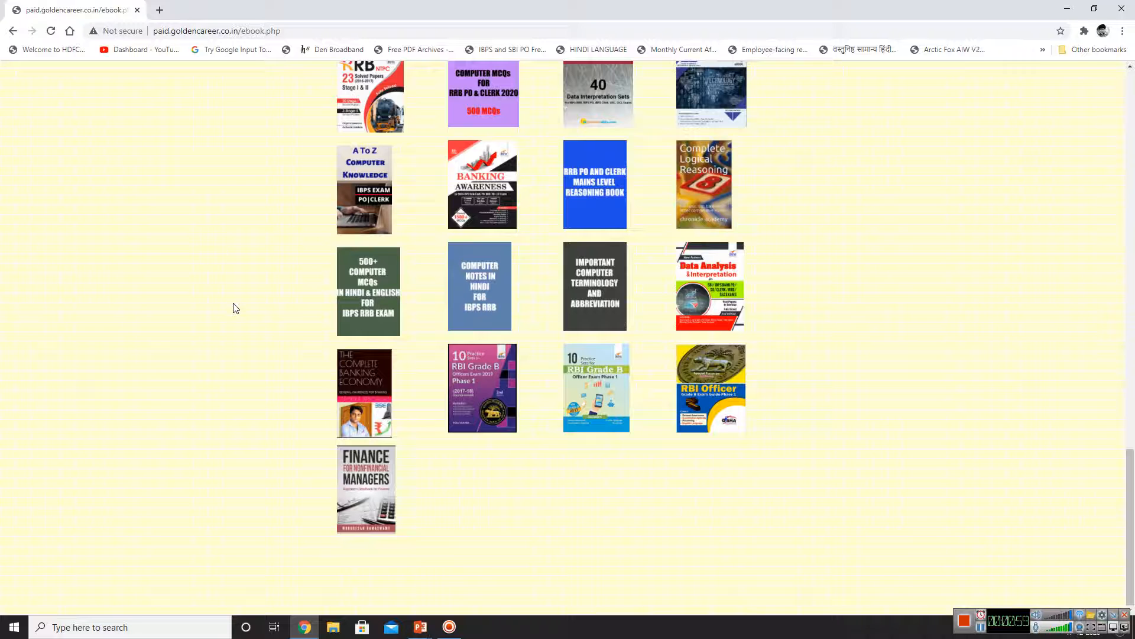
mouse_move(527, 409)
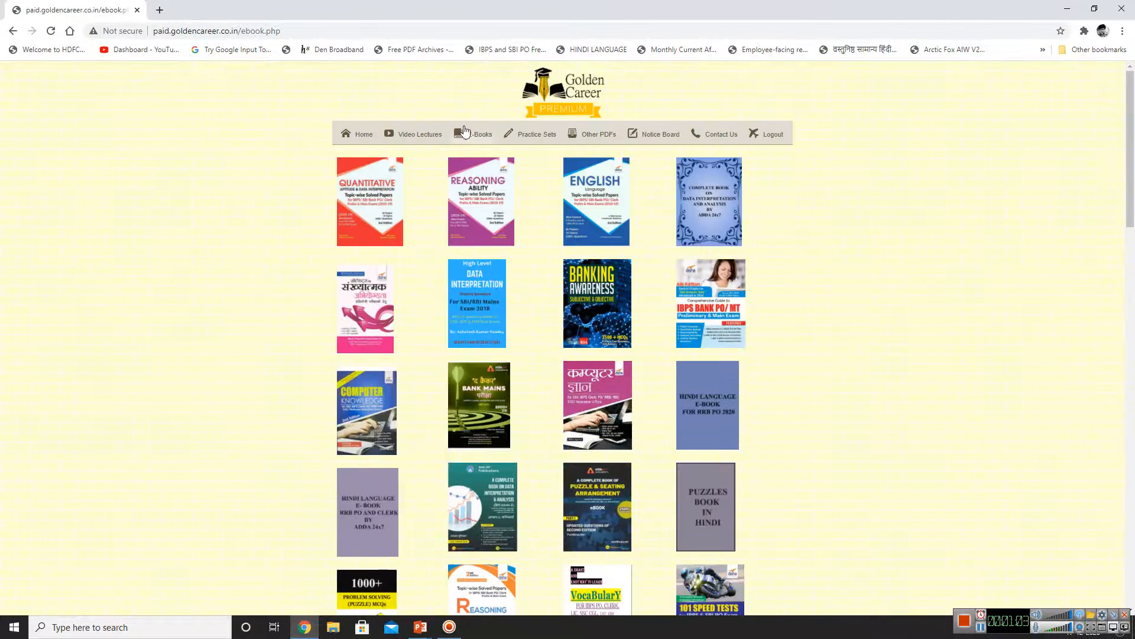
Step: Pass through Practice Sets to Other PDFs and scroll its current affairs PDFs down and back up
click(537, 134)
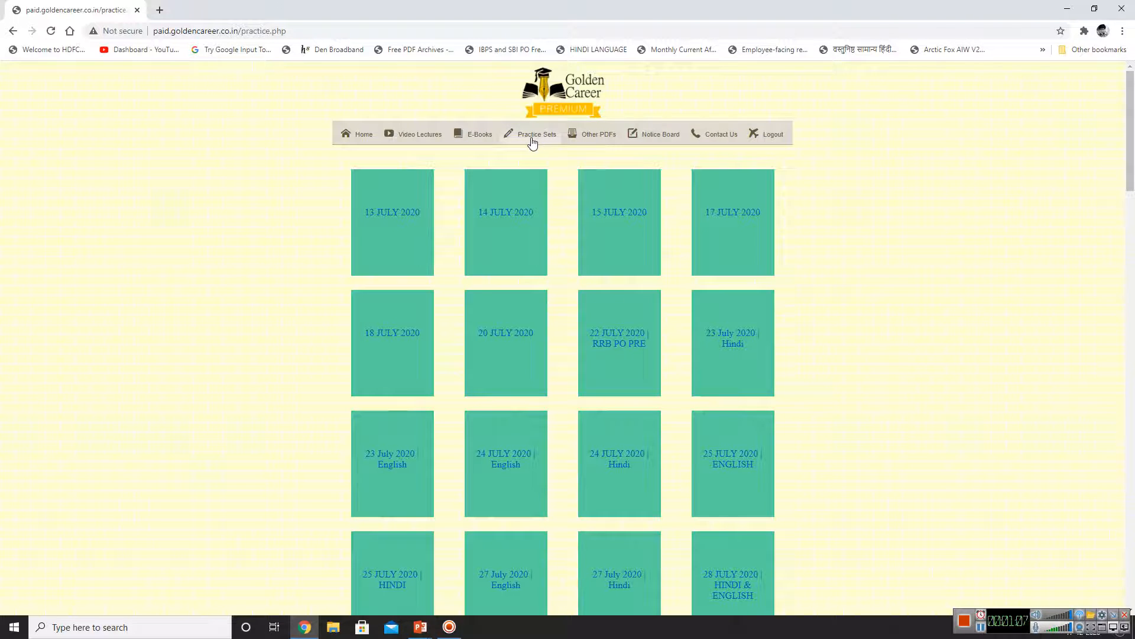
click(598, 133)
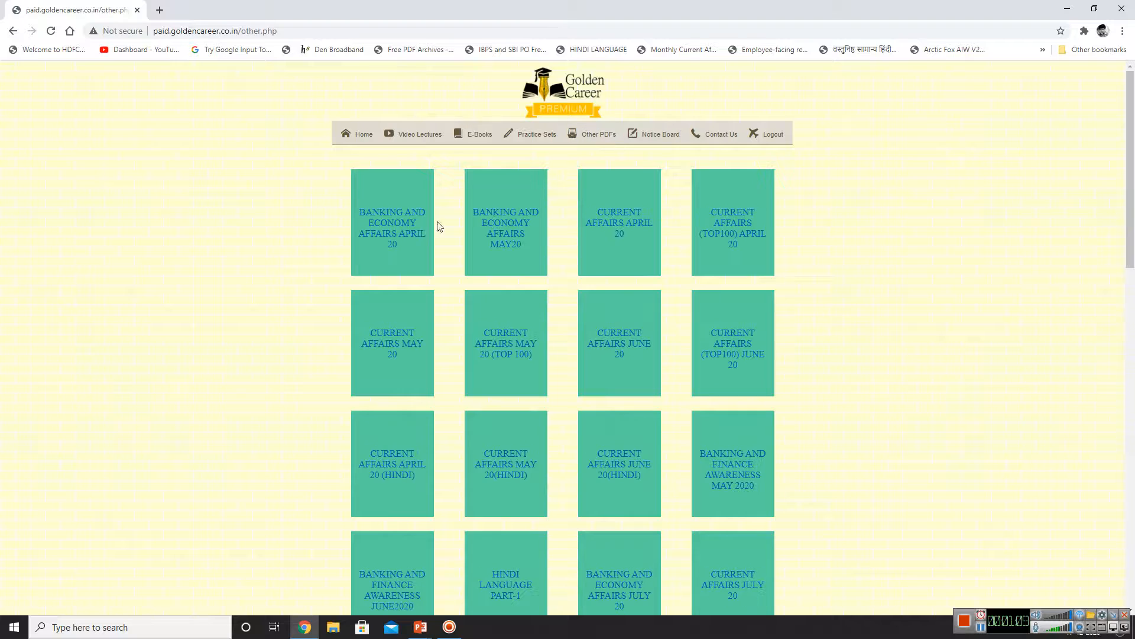
scroll(down, 3)
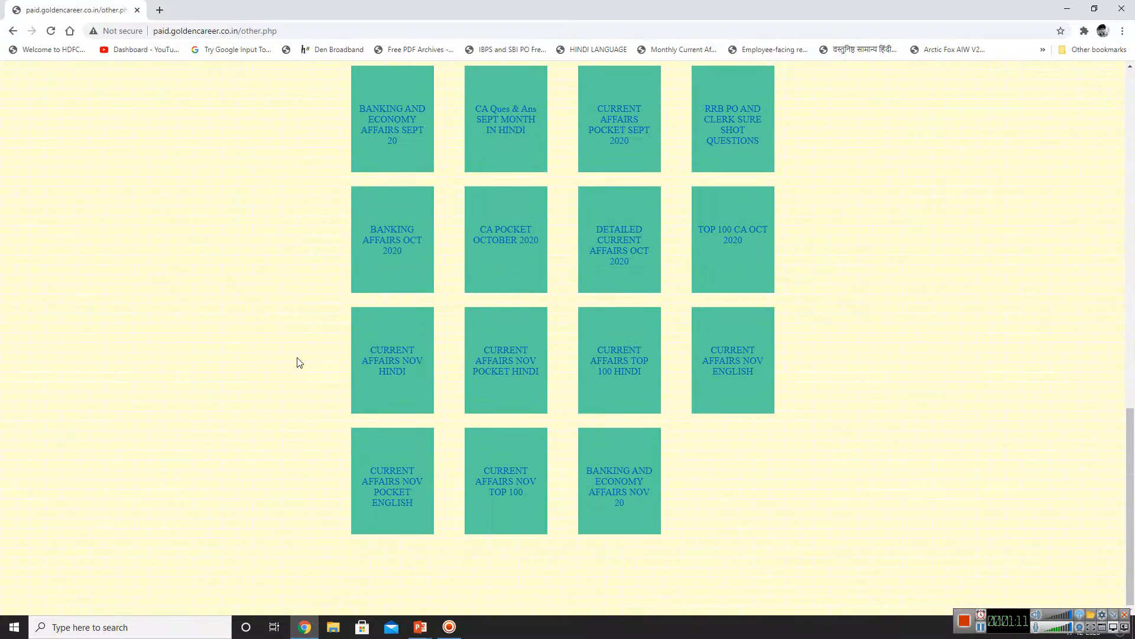
scroll(up, 3)
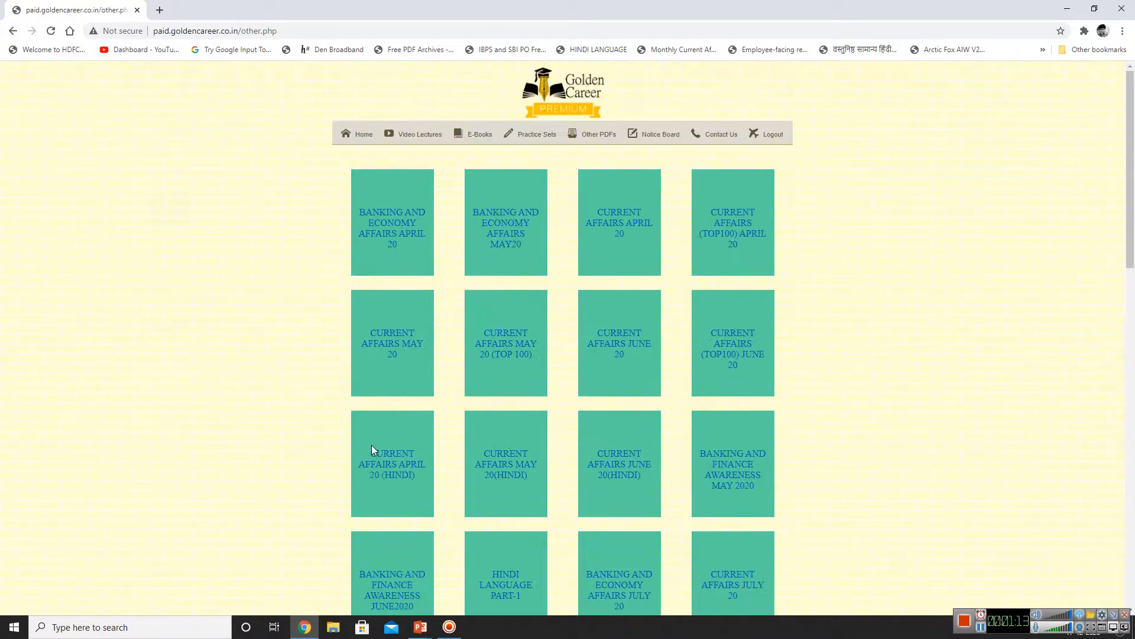